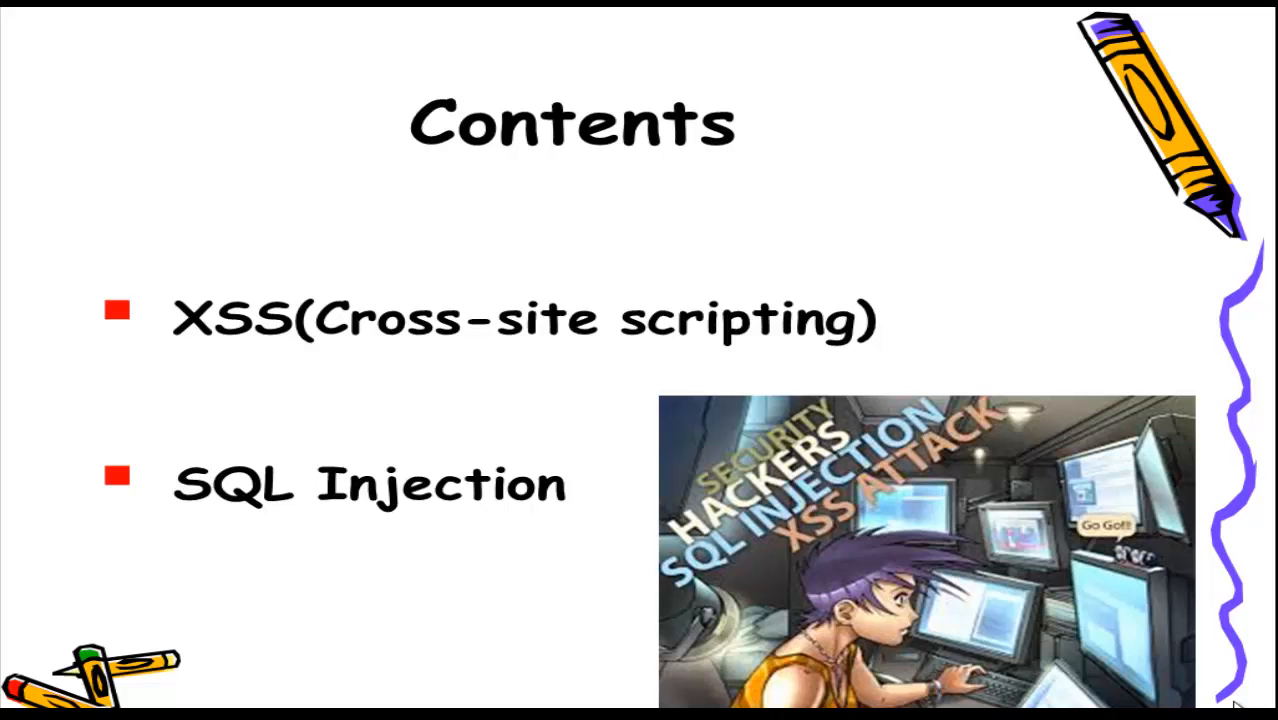
pyautogui.press('Right')
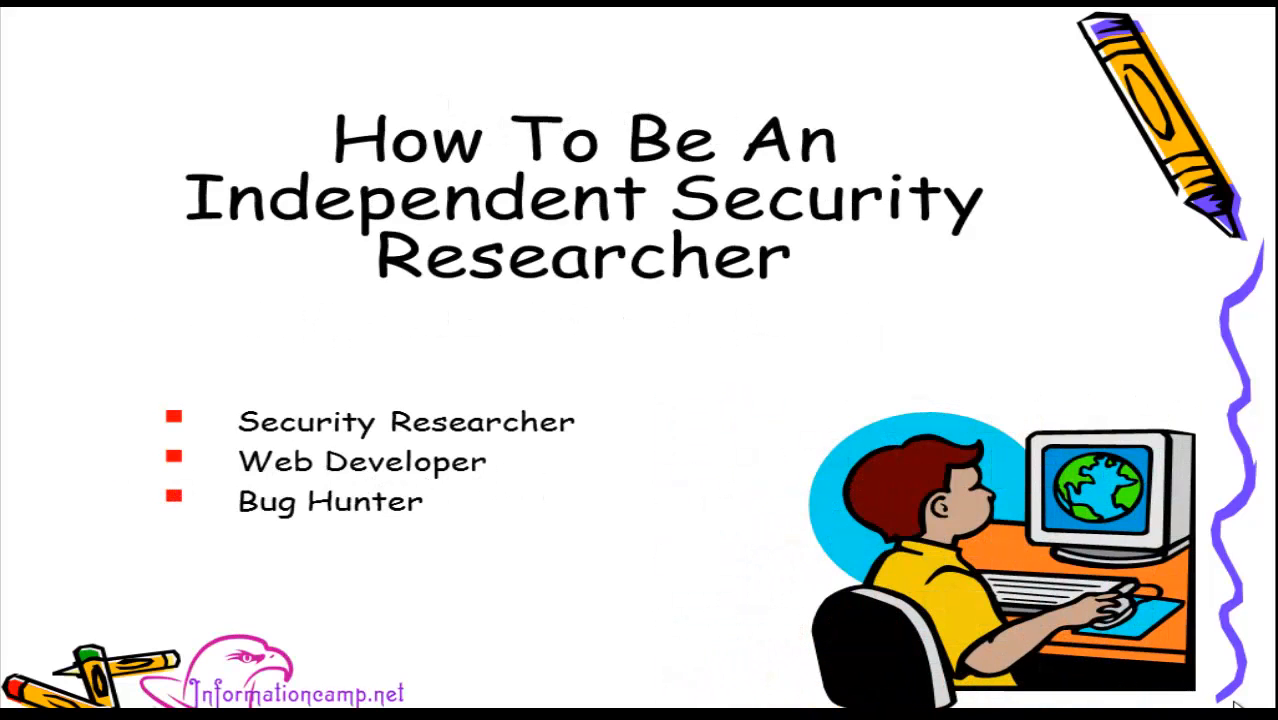